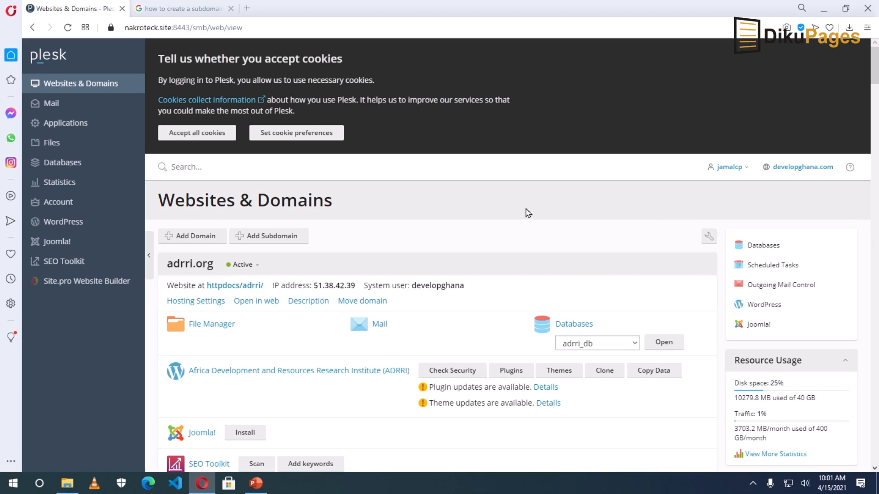
mouse_move(498, 233)
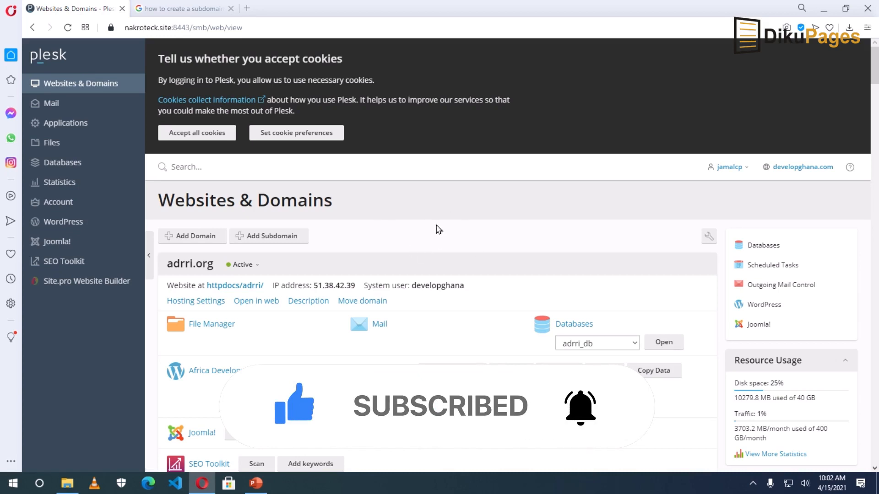
mouse_move(417, 230)
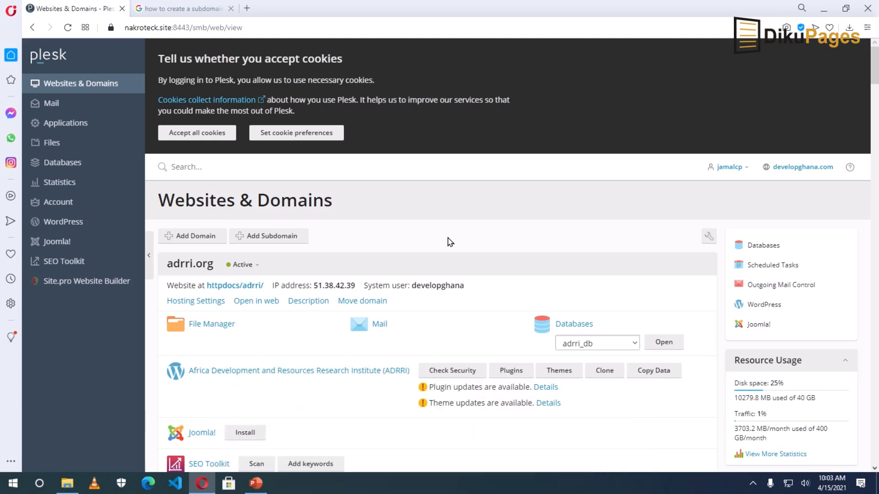
mouse_move(412, 230)
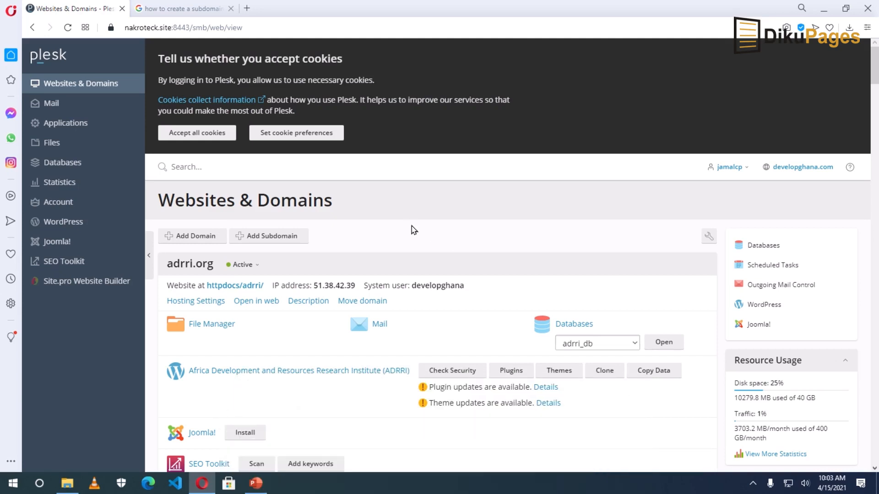
mouse_move(405, 238)
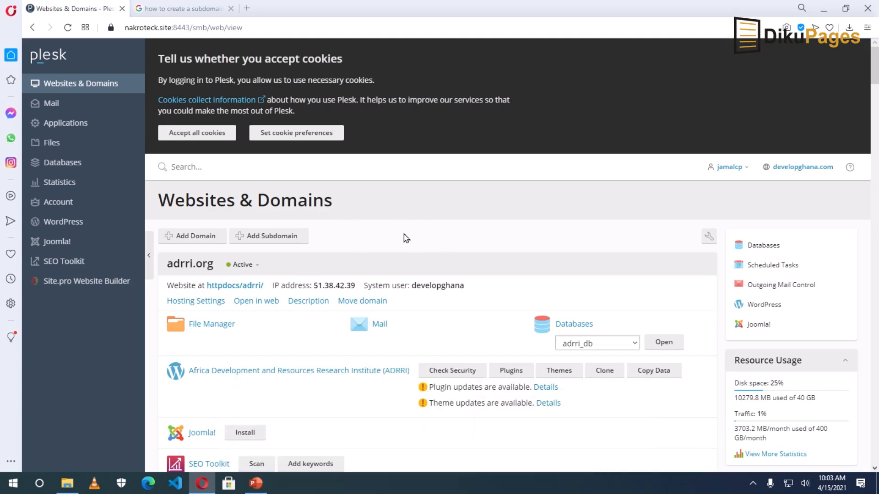
mouse_move(88, 83)
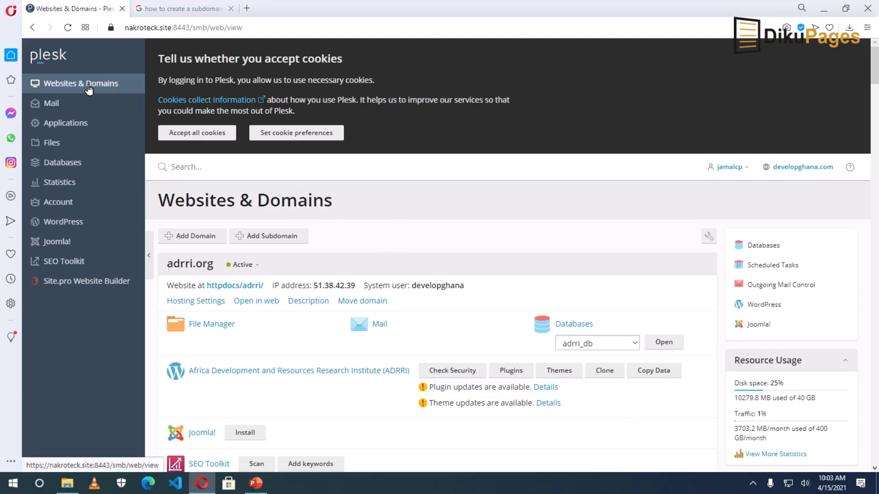
mouse_move(101, 85)
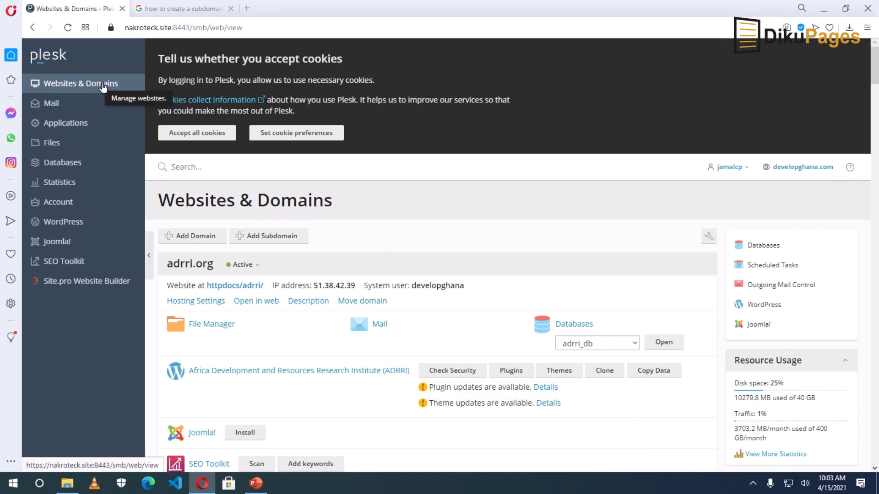
mouse_move(55, 83)
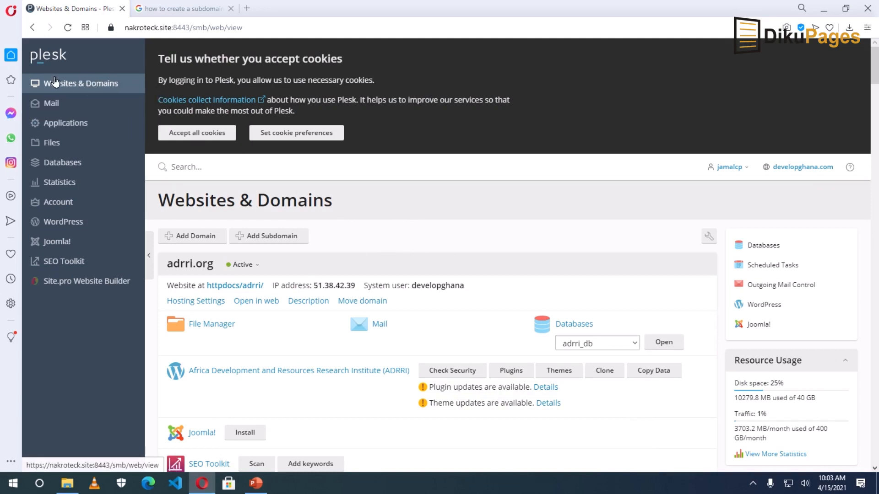
mouse_move(672, 427)
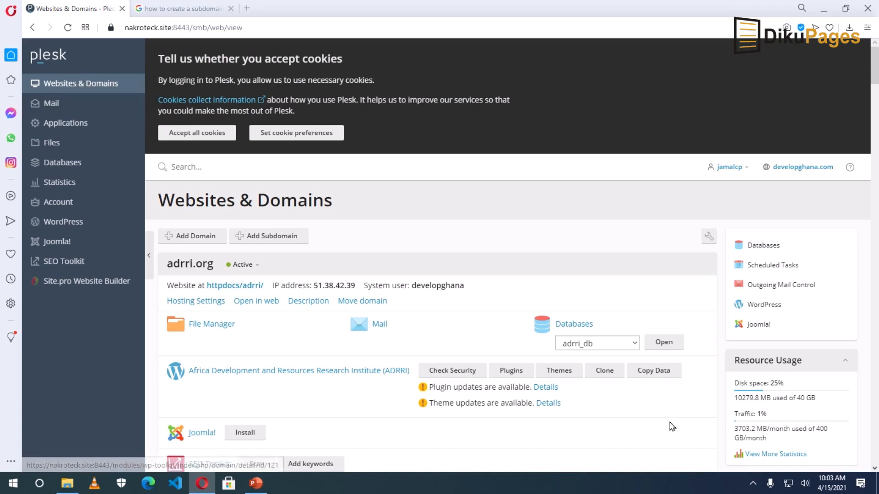
mouse_move(456, 303)
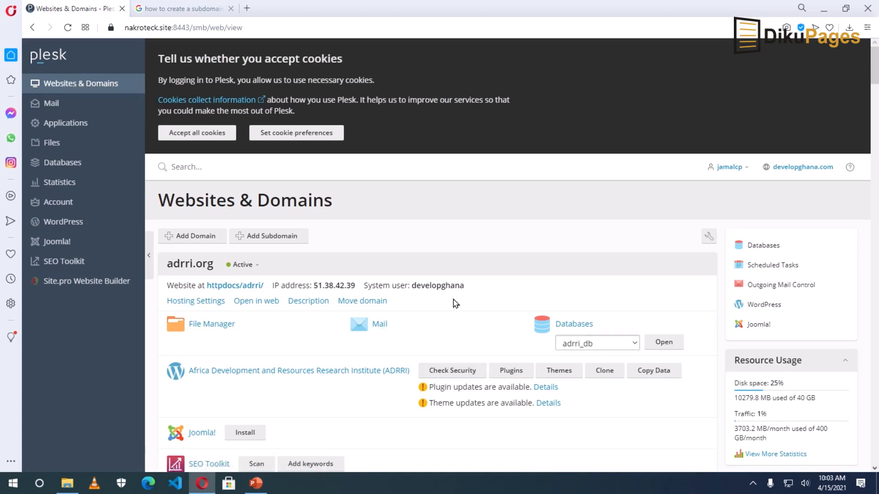
mouse_move(338, 209)
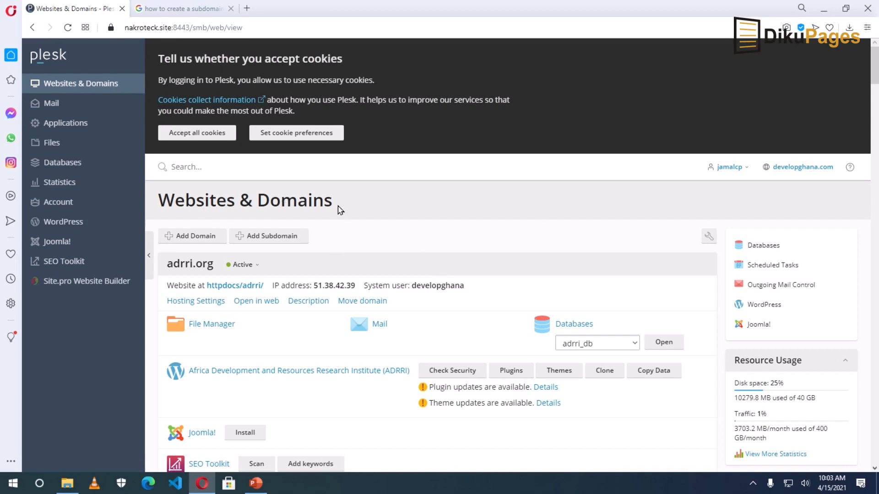
mouse_move(268, 236)
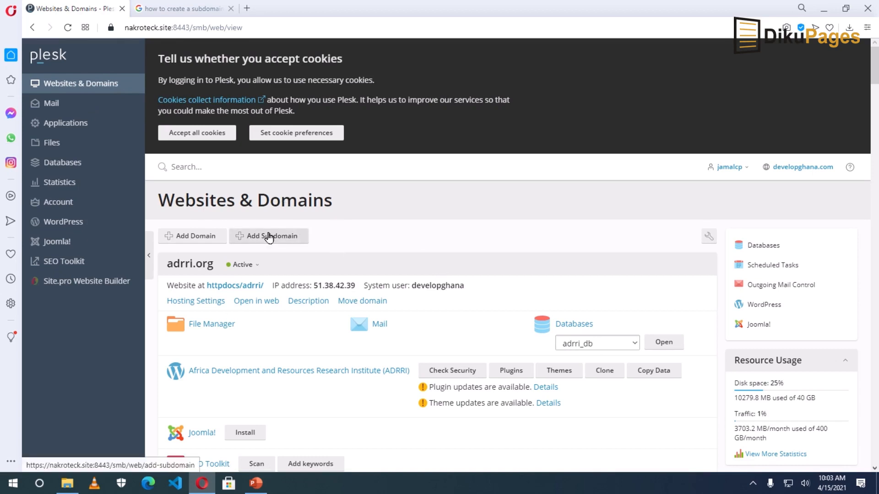
Begin a new subdomain and enter 'consulting' as its name
click(268, 235)
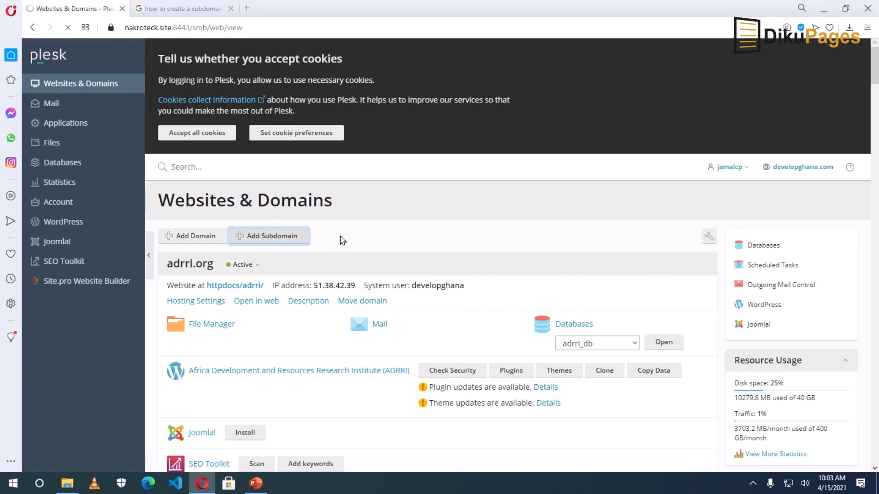
click(267, 235)
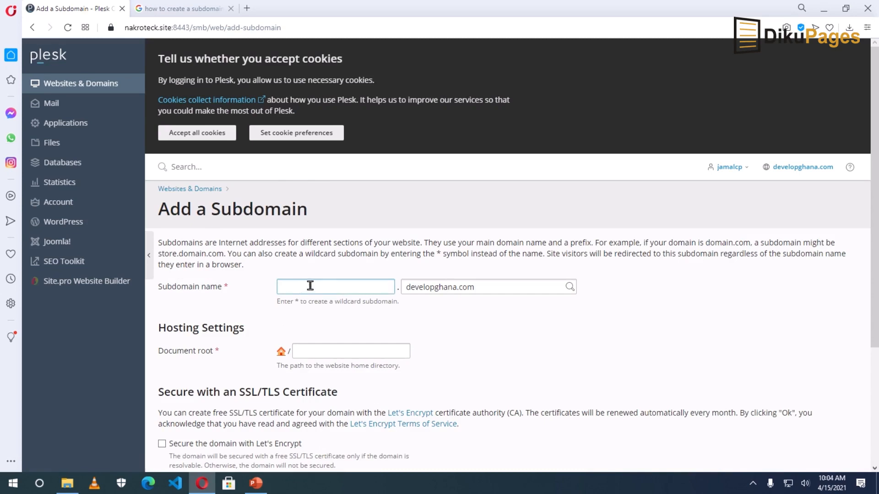
click(335, 287)
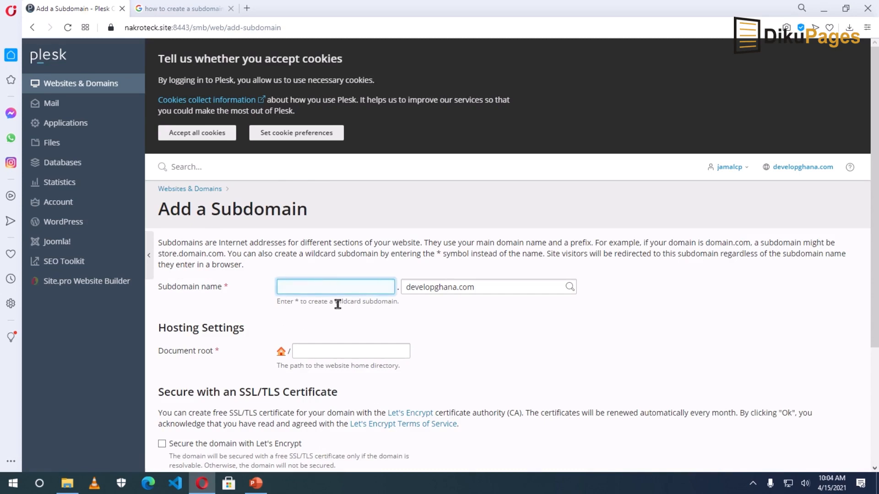
mouse_move(324, 318)
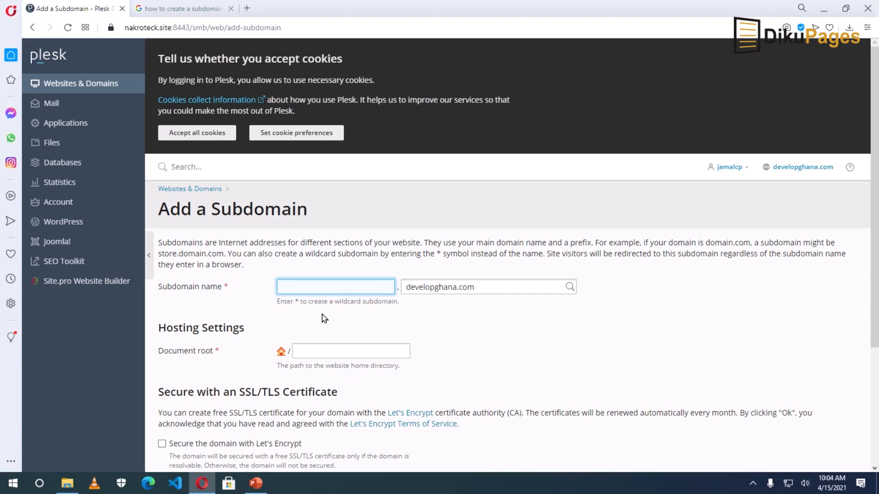
click(335, 287)
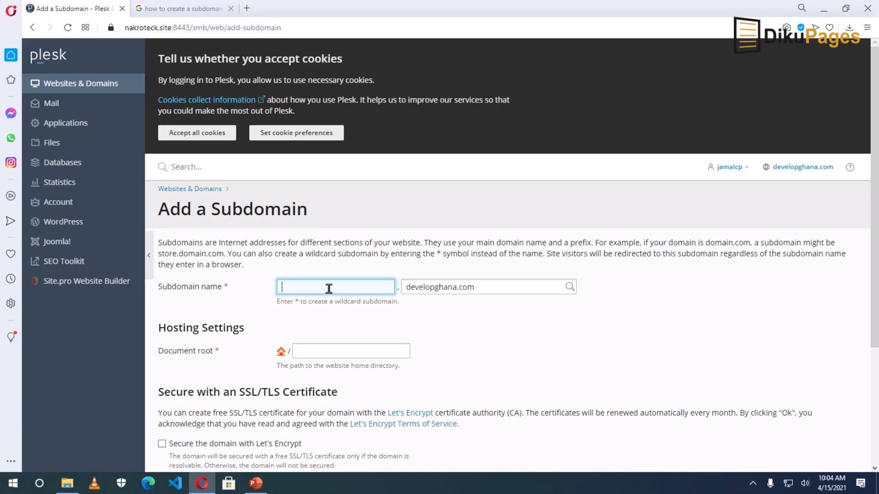
text(cons)
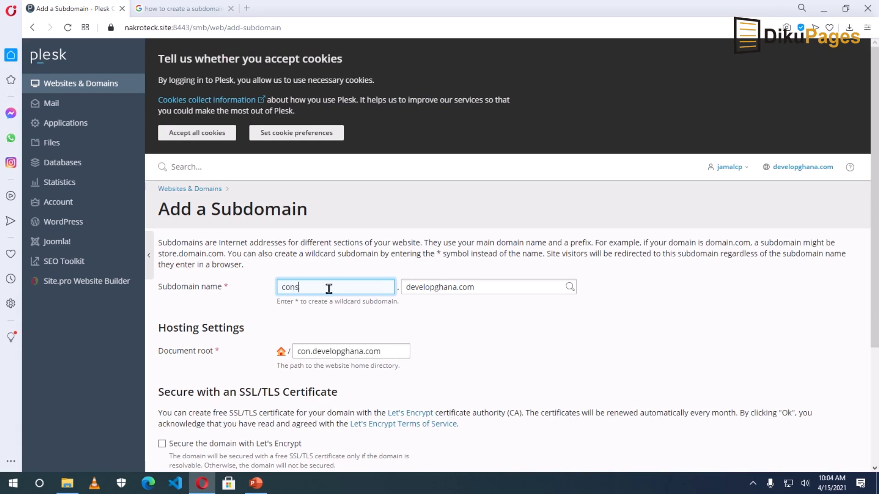
text(ulting)
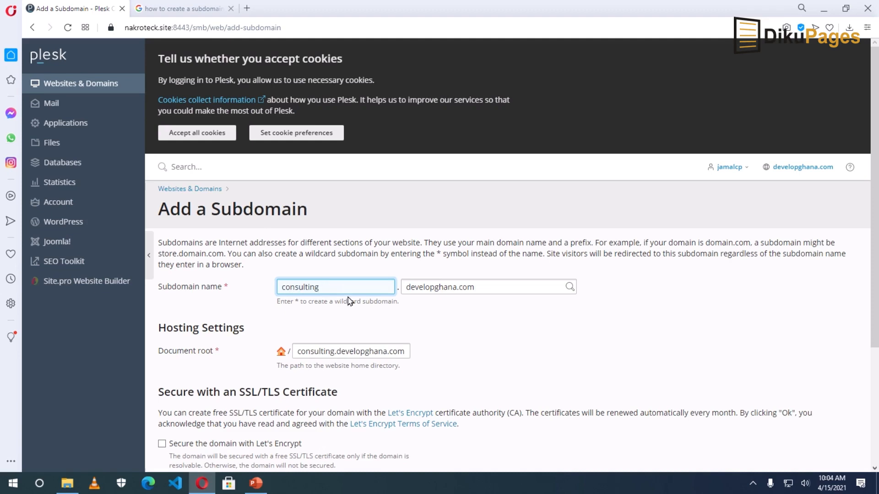
Choose developghana.com as the parent domain, auto-filling the document root consulting.developghana.com
click(488, 287)
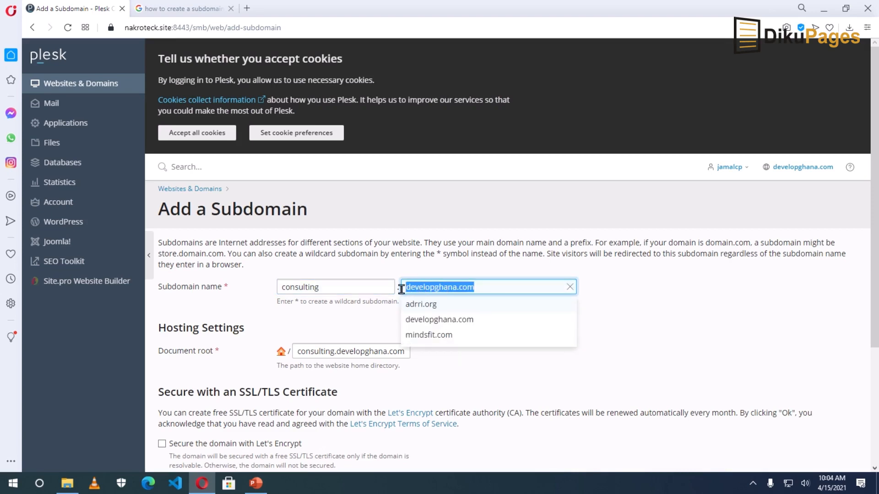
mouse_move(475, 335)
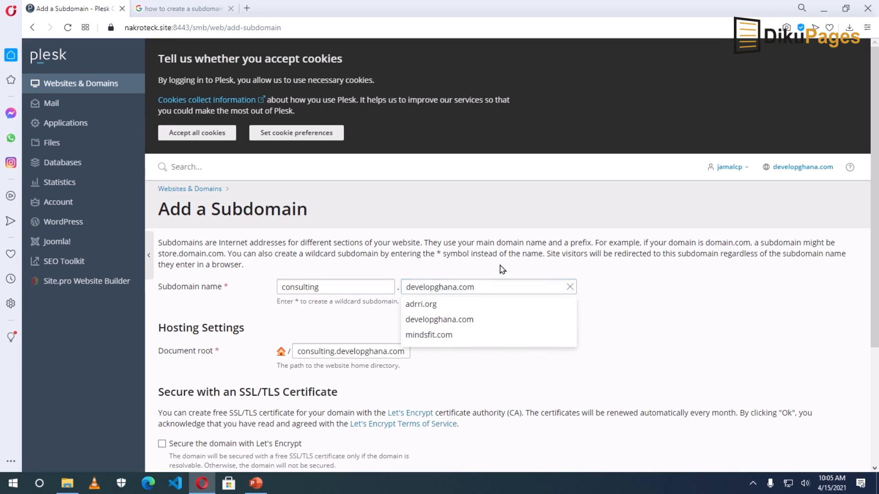
click(506, 341)
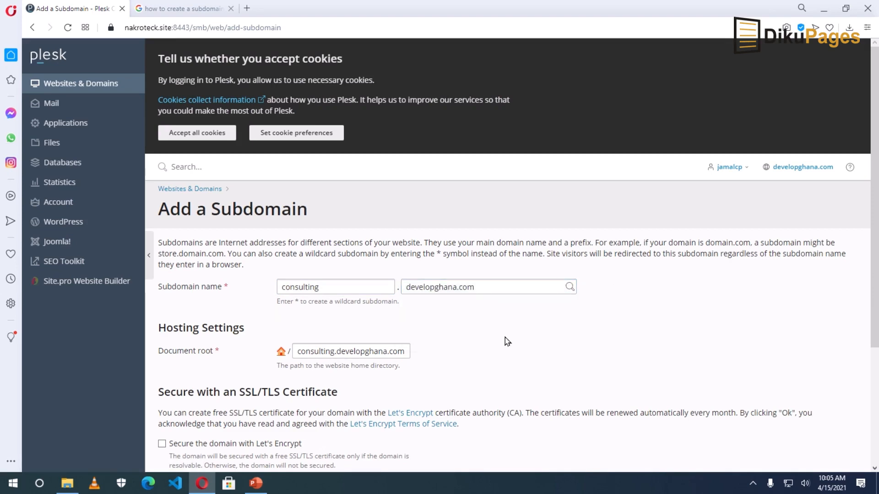
click(350, 350)
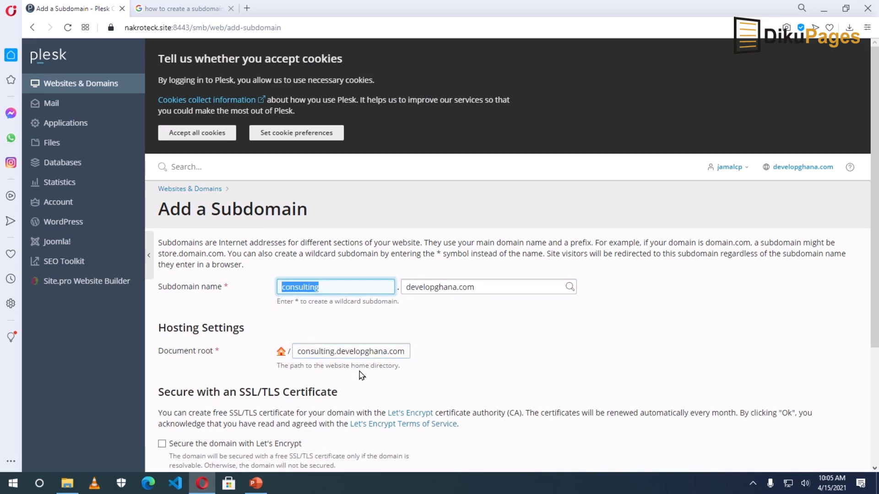
scroll(down, 3)
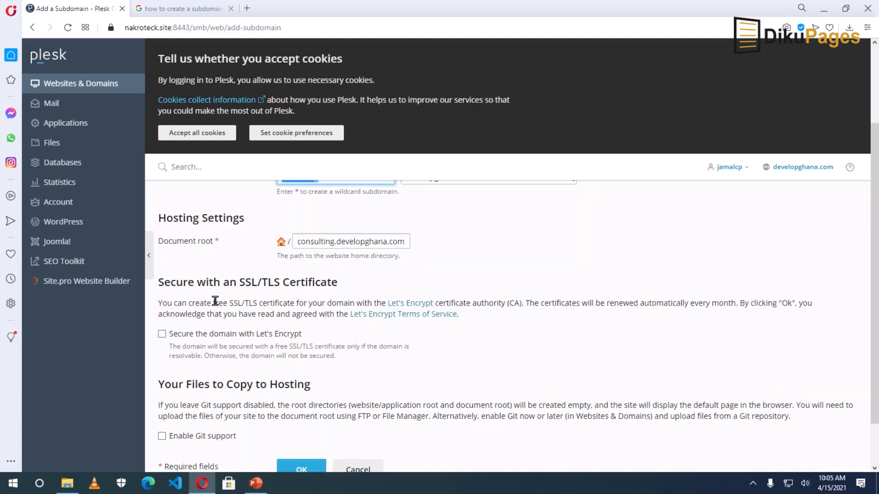
mouse_move(265, 295)
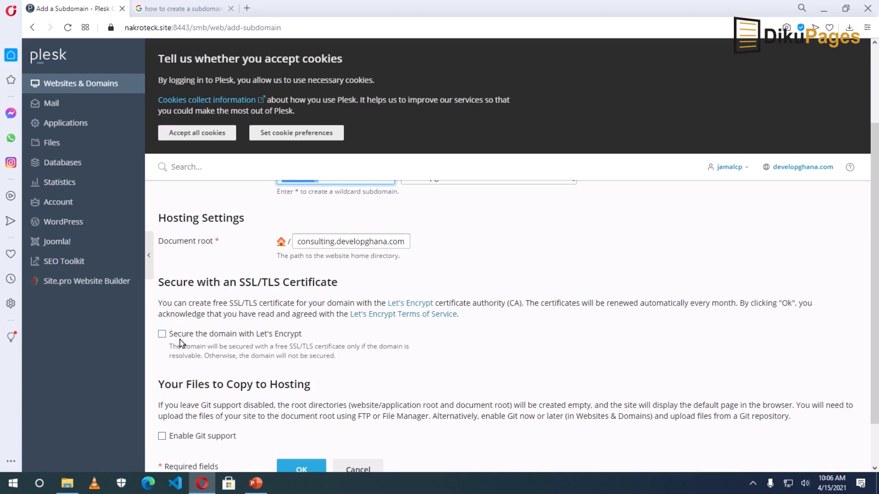
click(161, 333)
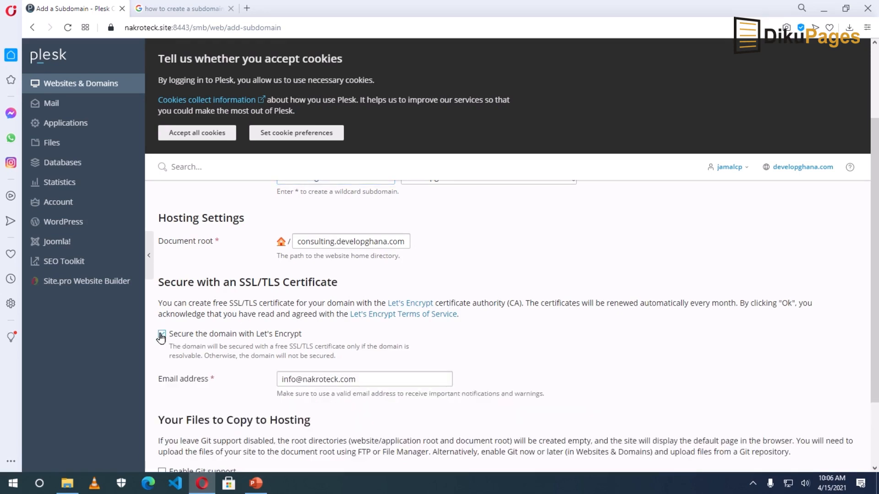
click(162, 333)
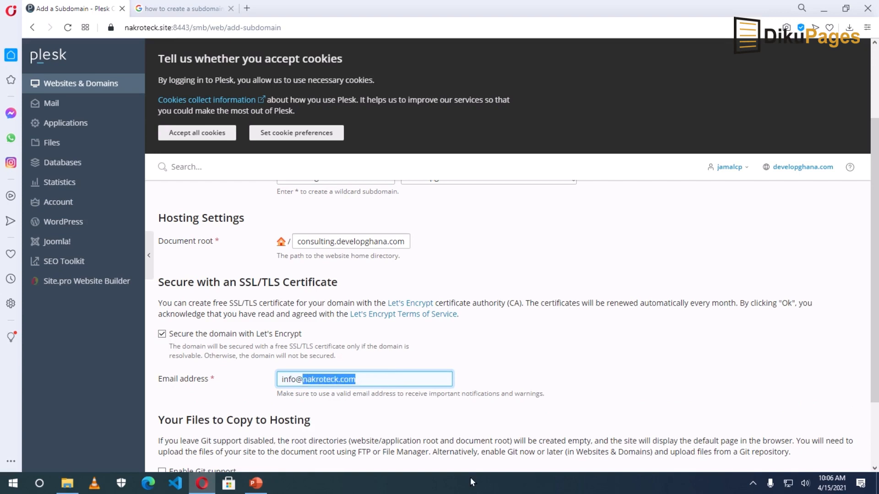
text(developgha)
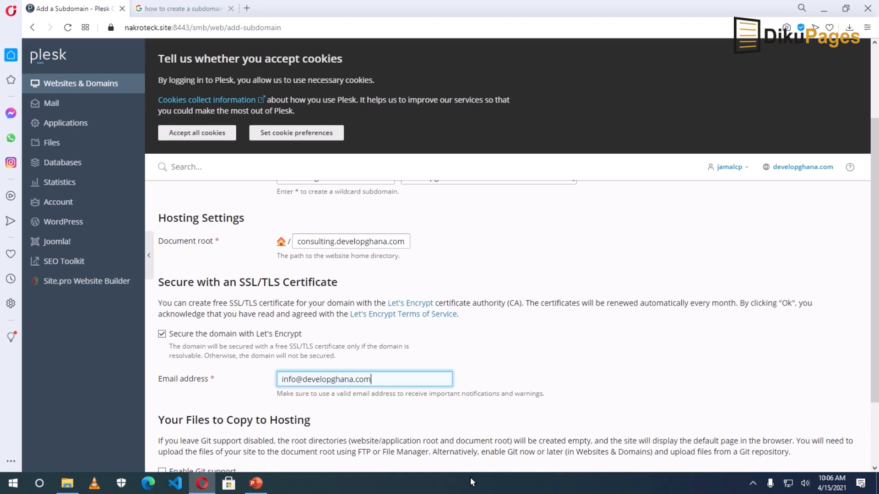
scroll(down, 3)
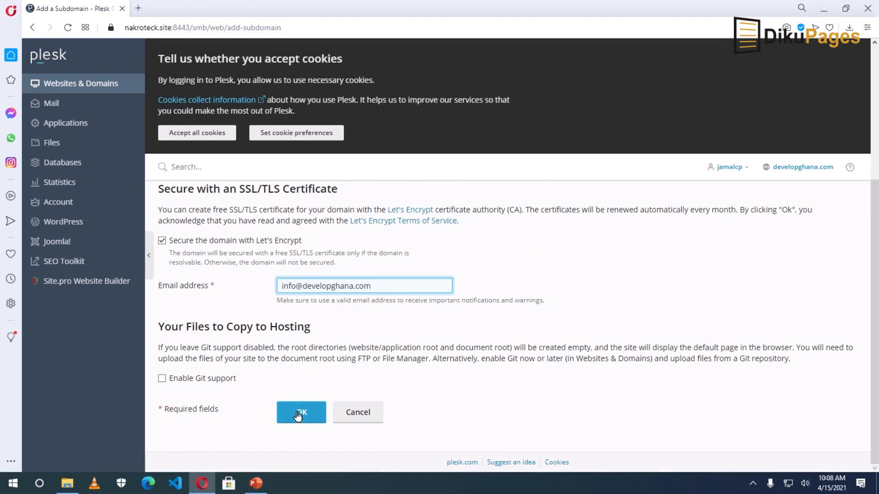
Confirm creation and select the new consulting.developghana.com entry, listed as Active, in Websites & Domains
click(300, 413)
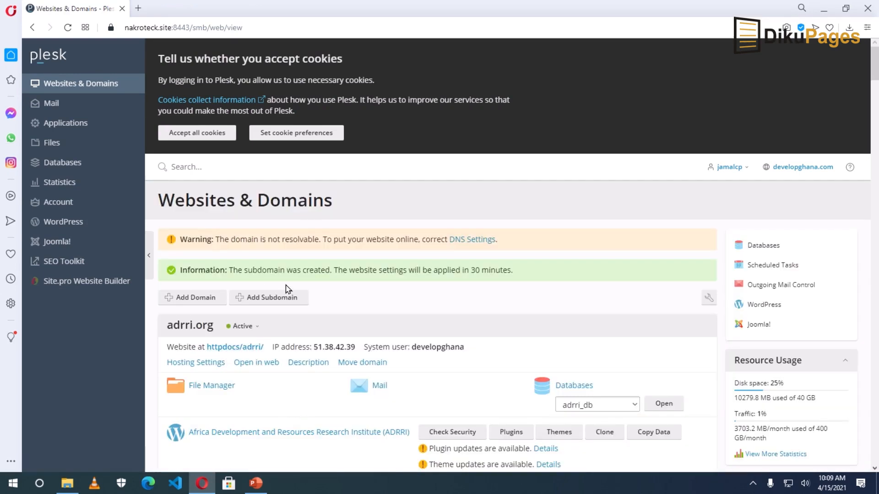
mouse_move(369, 289)
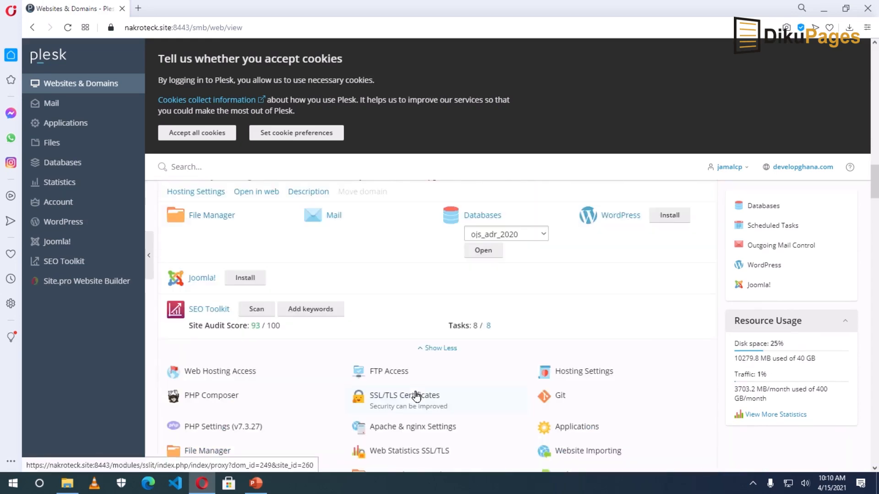
scroll(down, 3)
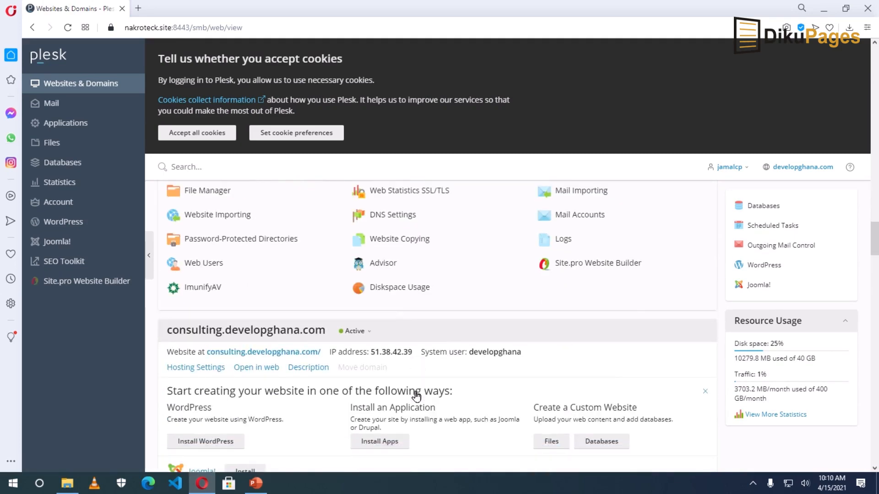
scroll(down, 3)
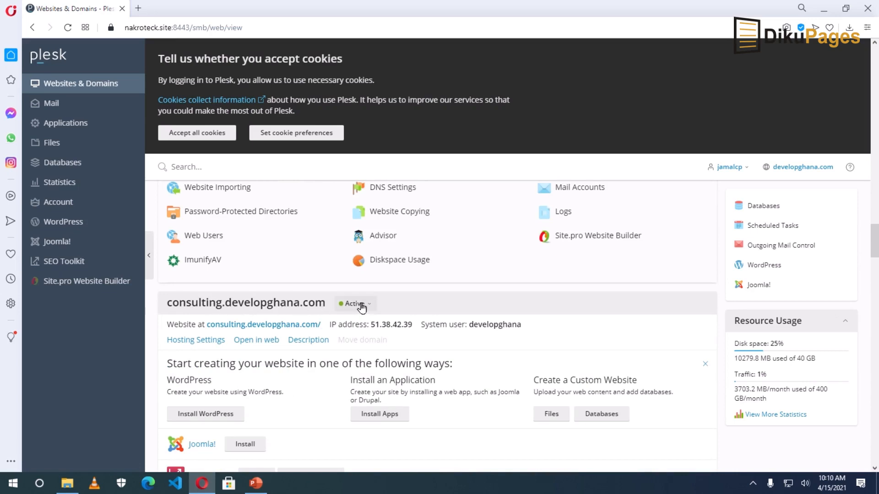
click(246, 302)
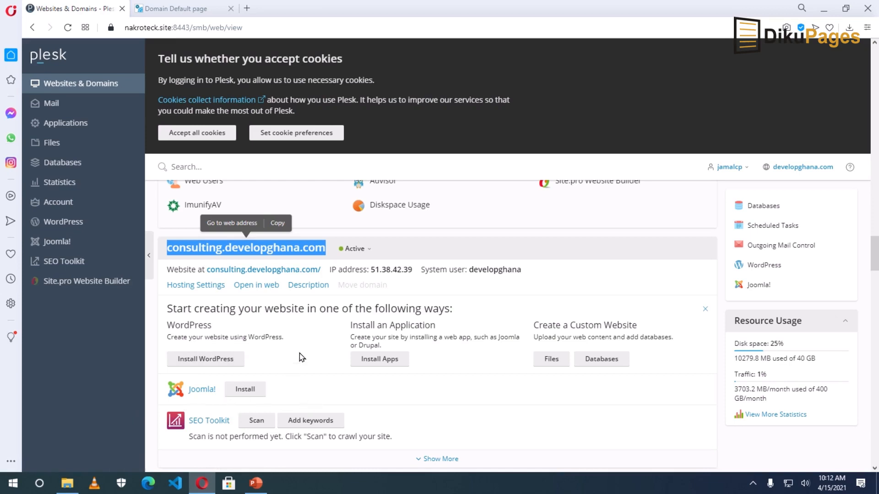
mouse_move(307, 379)
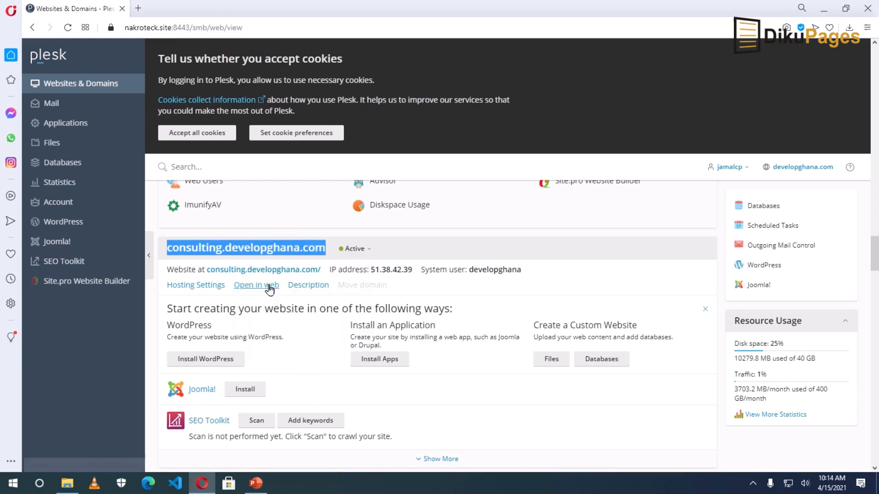
Load consulting.developghana.com in a new tab via Paste and go, showing the default Plesk page
click(246, 9)
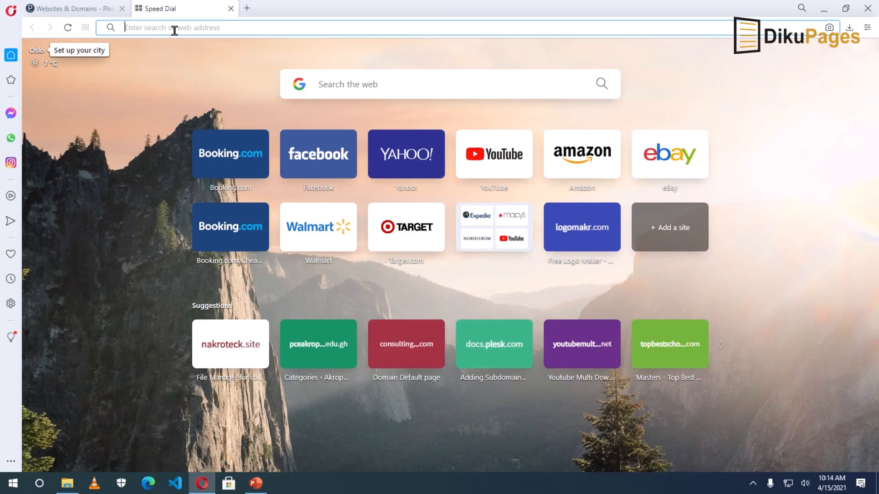
right_click(171, 27)
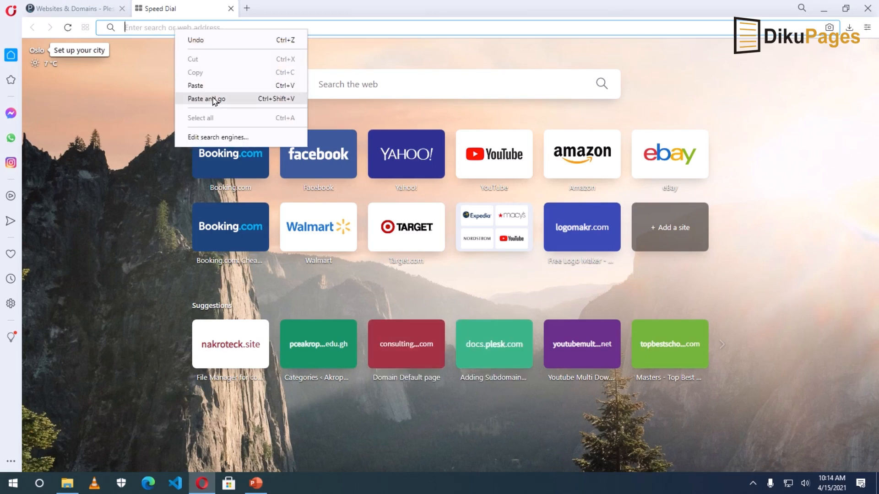
click(206, 99)
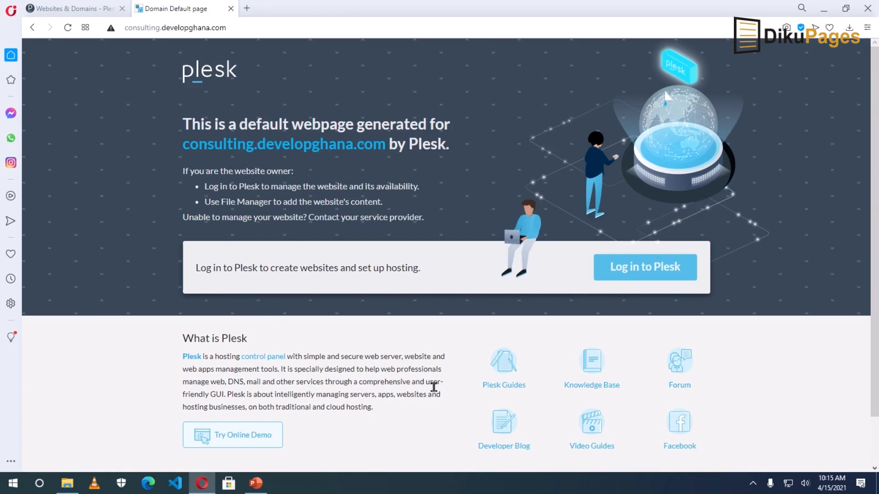
mouse_move(423, 68)
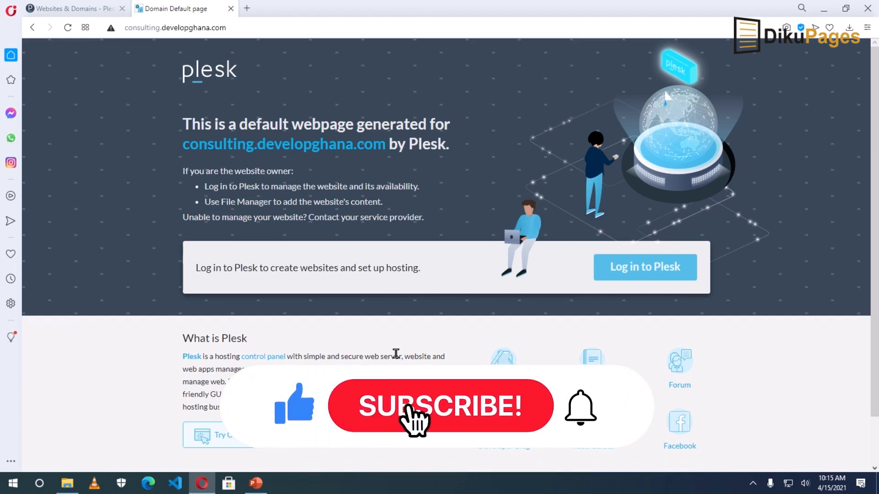
click(439, 405)
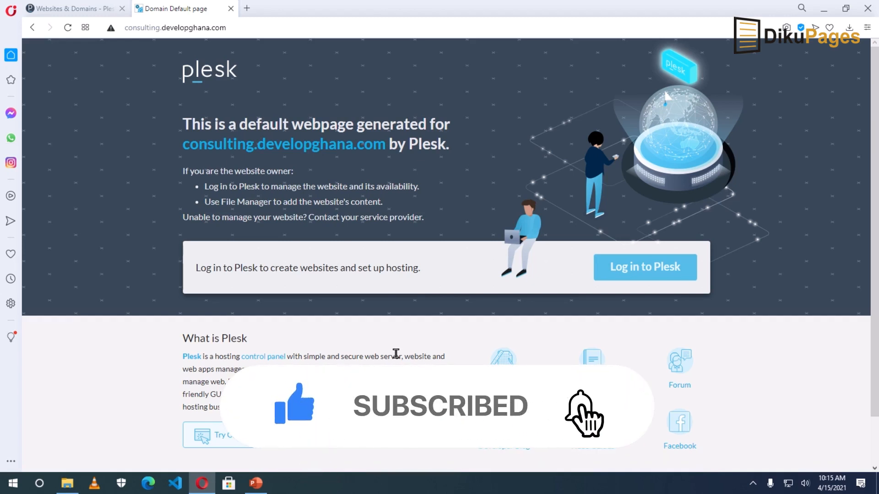